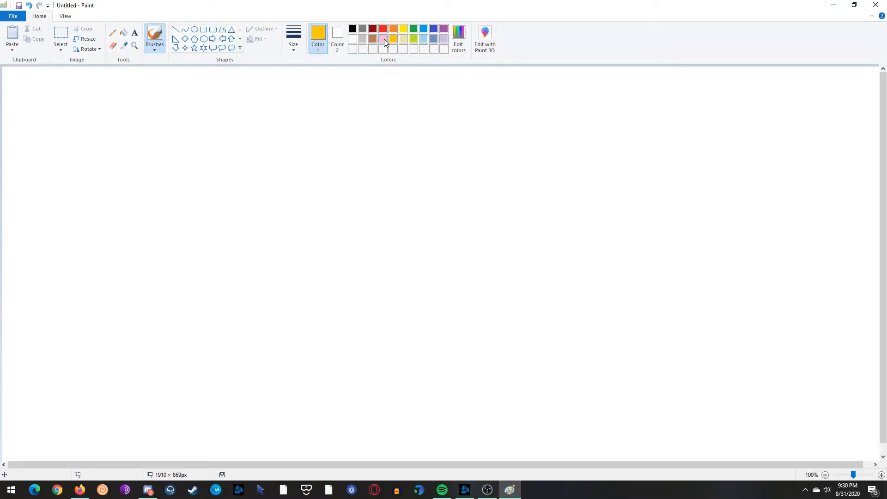
Hand-write 'femboys' with pink 'fem' at the top and start 'tomboys' with blue 'tom' below
left_click_drag(366, 107, 357, 136)
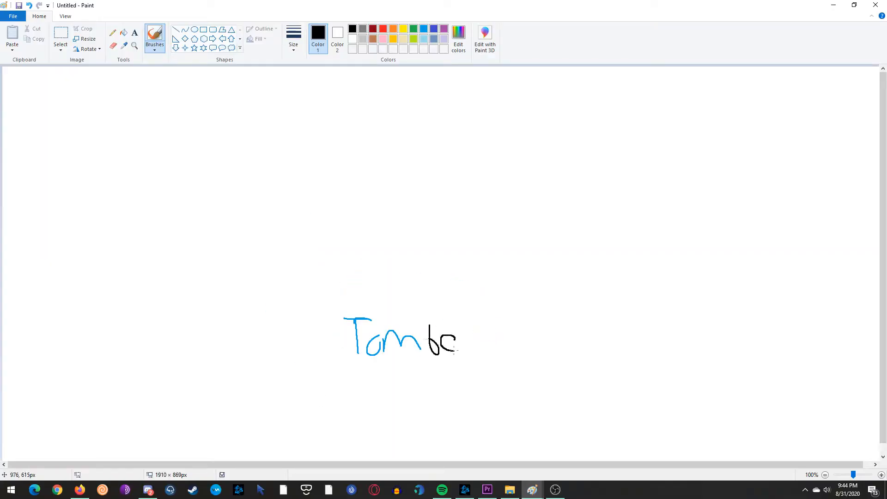
left_click_drag(447, 333, 476, 353)
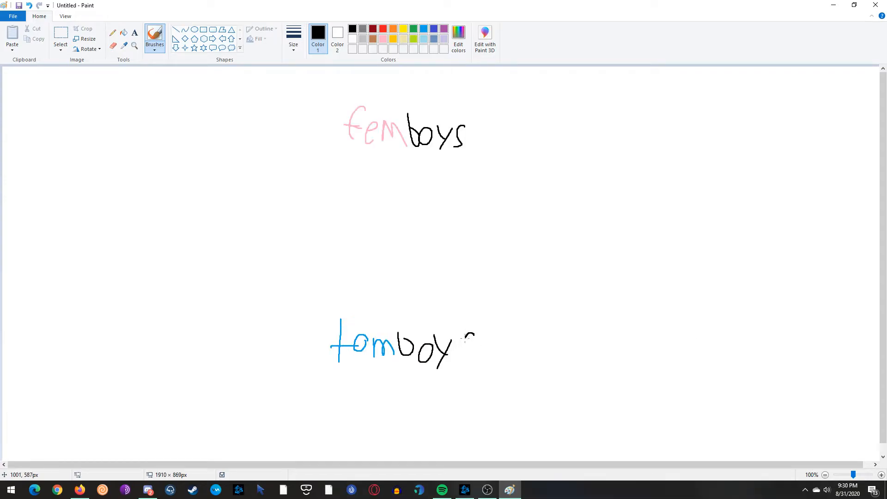
Finish writing 'tomboys' and choose blue to draw the male symbols
left_click_drag(469, 337, 467, 365)
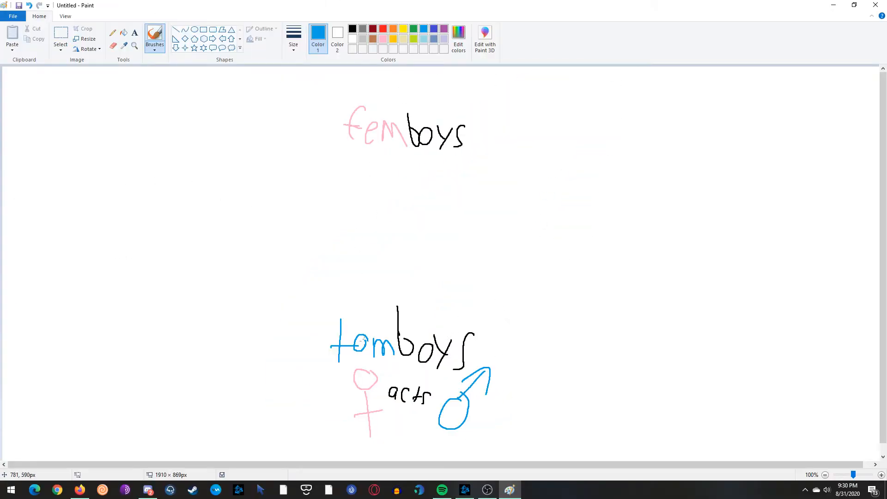
left_click(352, 28)
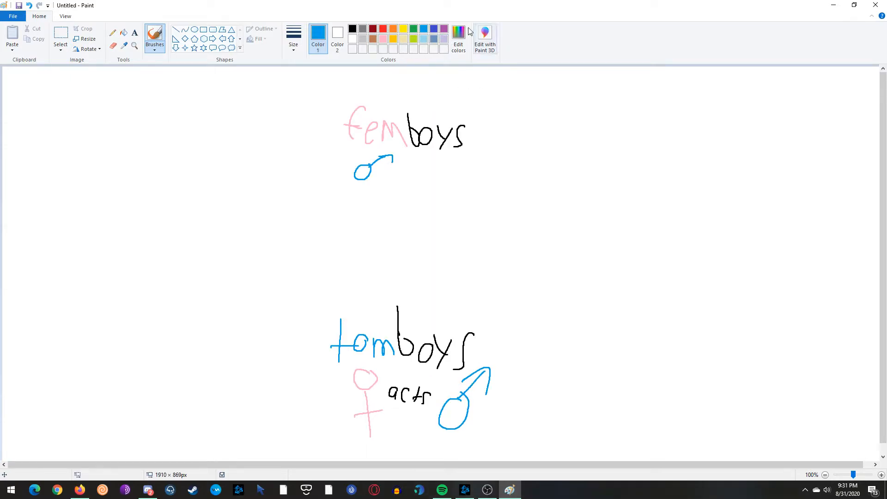
Draw the pink female symbol beside 'femboys' before adding 'acts', the black cycle arrows and the blue bird
left_click(382, 29)
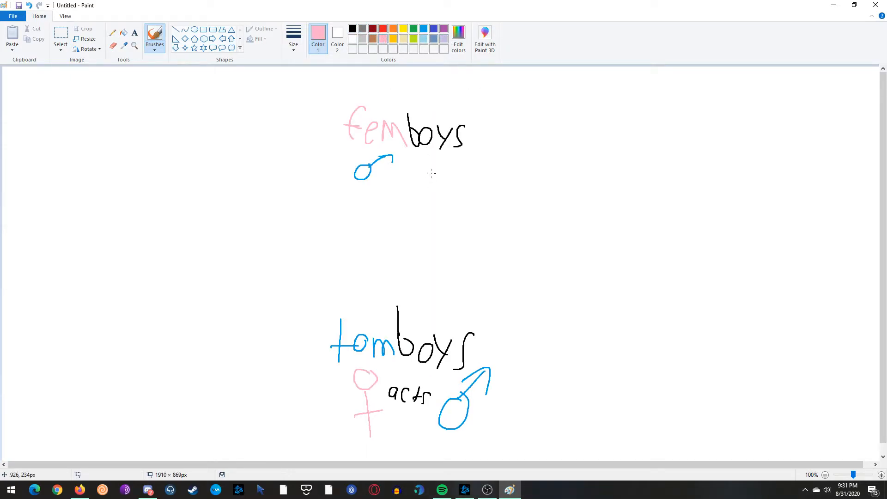
left_click_drag(436, 161, 436, 218)
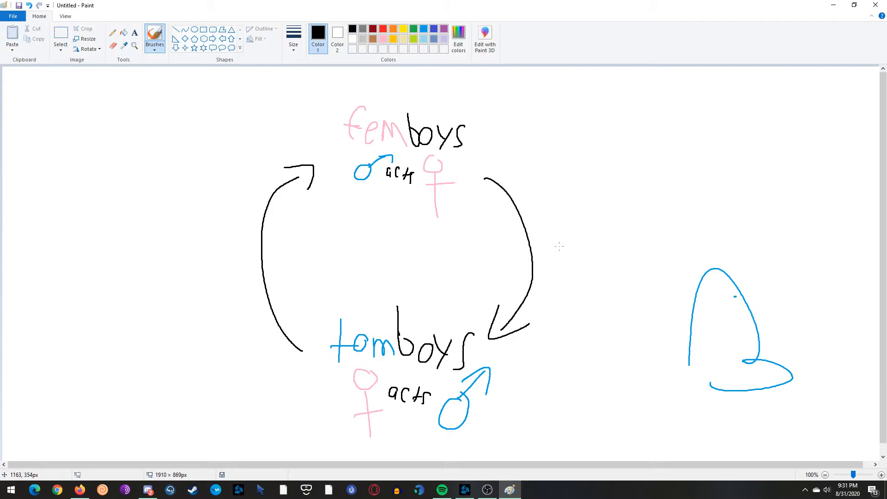
Draw an arrow from the blue bird toward 'tomboys' and write the 'gay (kinda)' label above it
left_click_drag(670, 322, 575, 333)
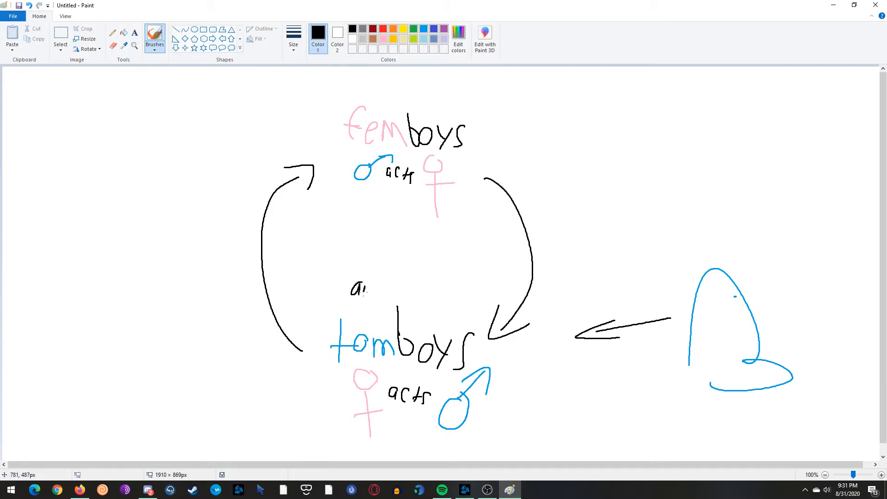
left_click_drag(365, 289, 430, 300)
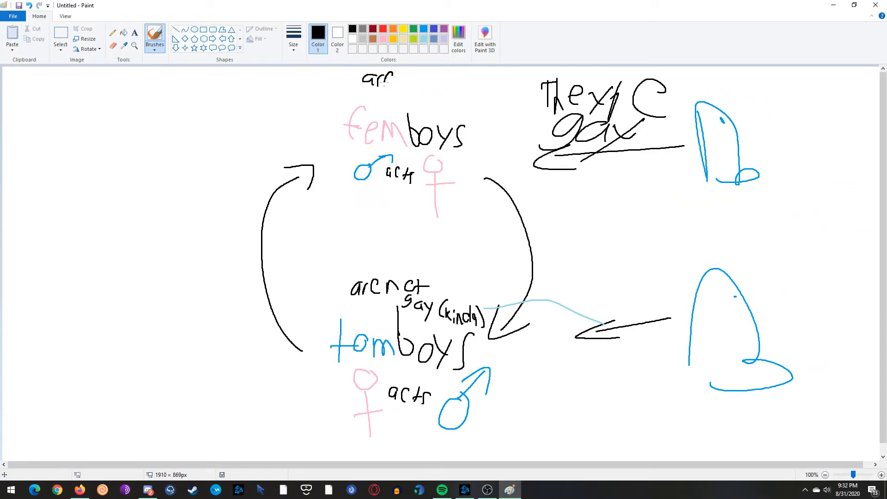
Add the handwritten 'gay' label to the redrawn diagram
left_click_drag(407, 85, 464, 85)
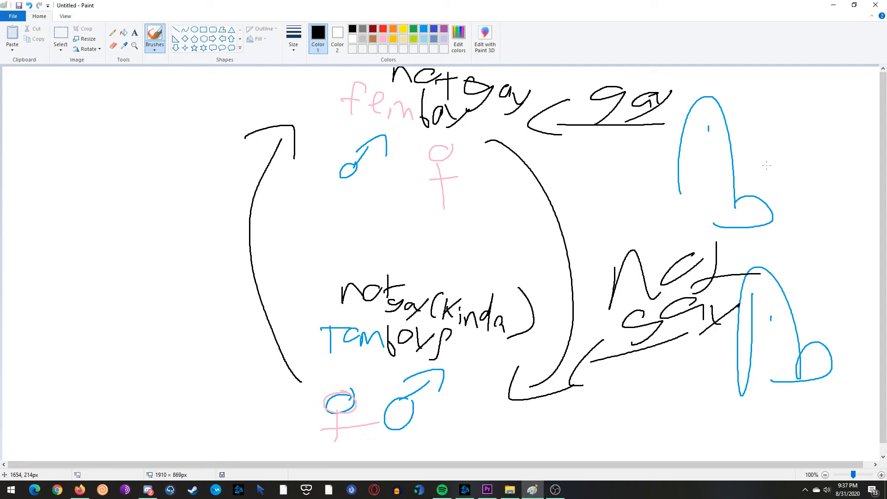
mouse_move(382, 419)
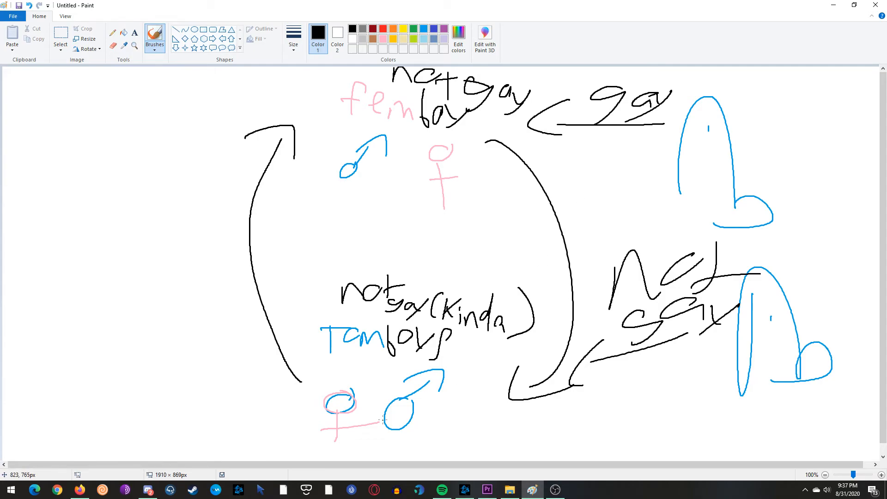